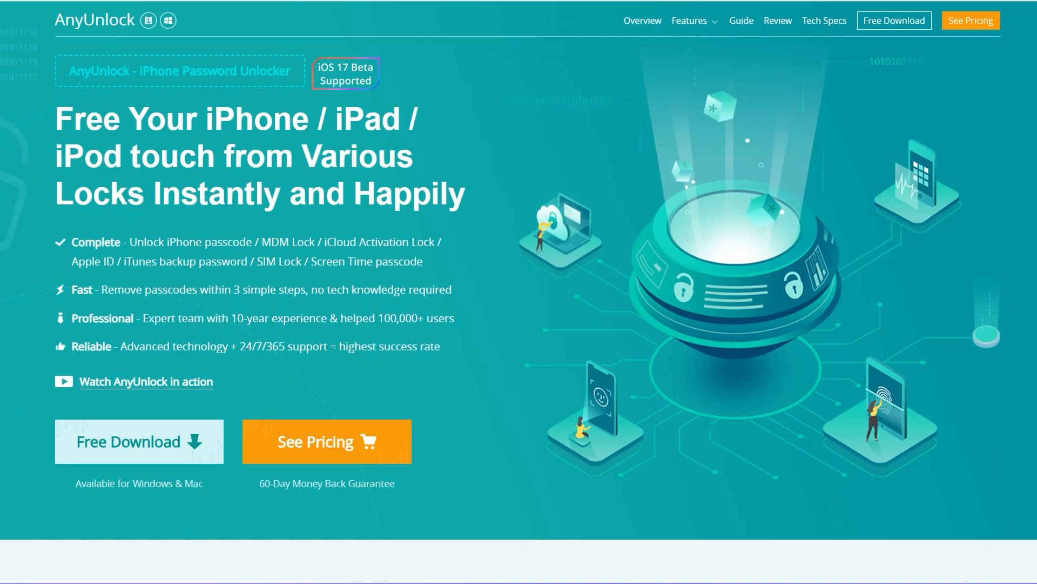
- Launch the Unlock Apple ID tool and begin removing the Apple ID from the connected iPhone
double_click(388, 346)
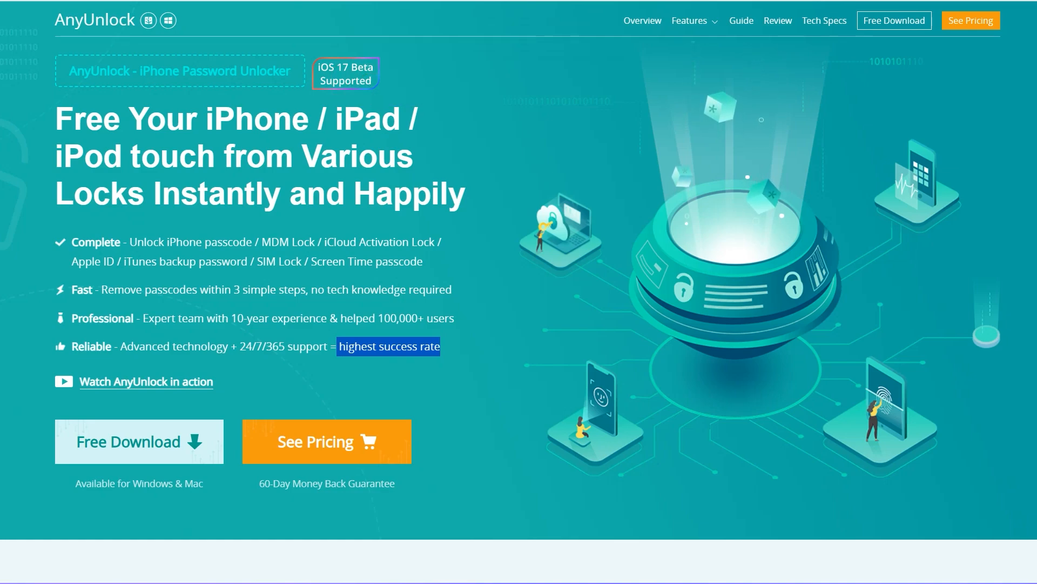
scroll("down", 3)
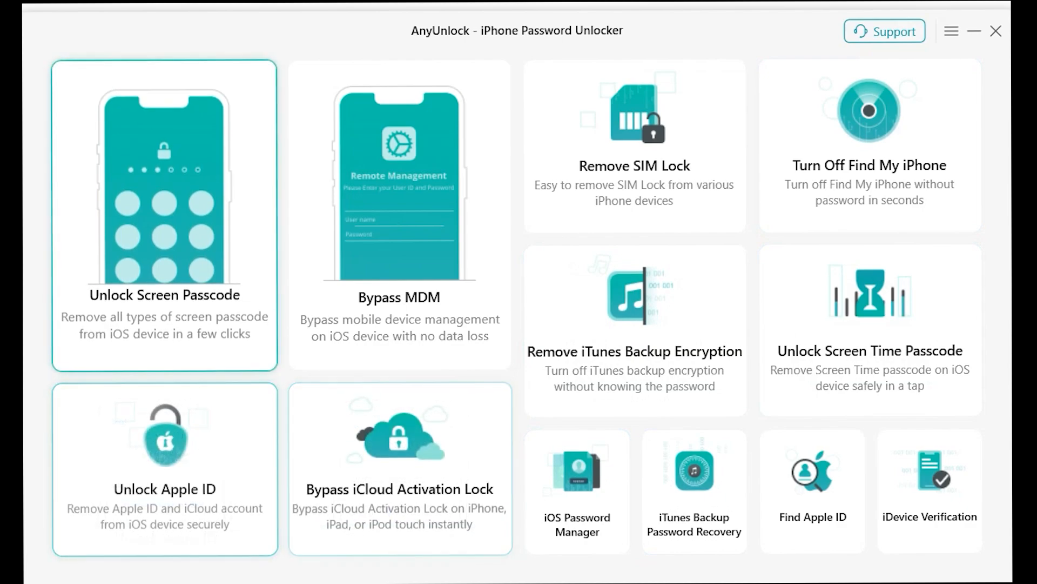
left_click(399, 215)
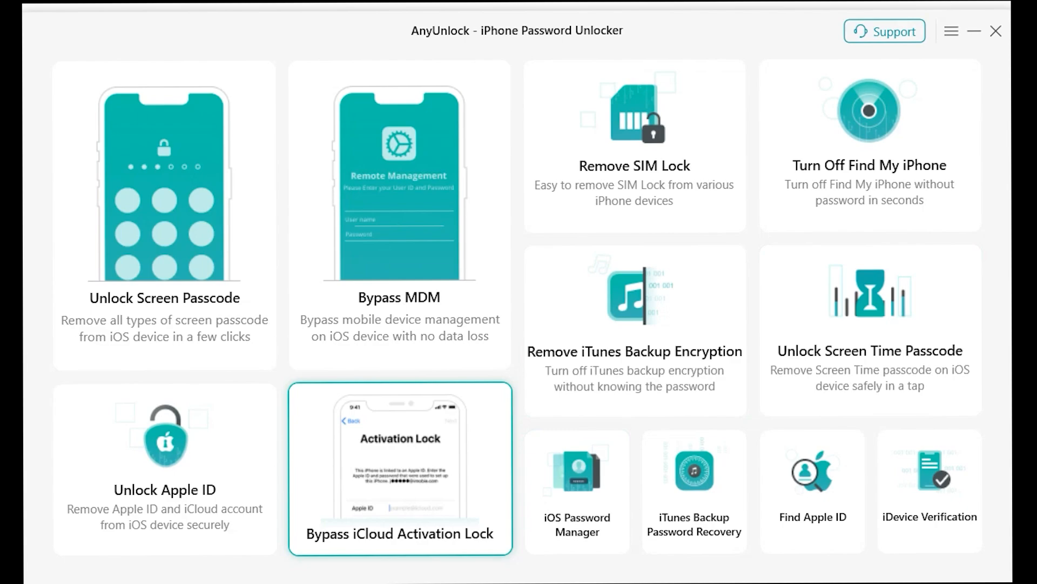
left_click(164, 470)
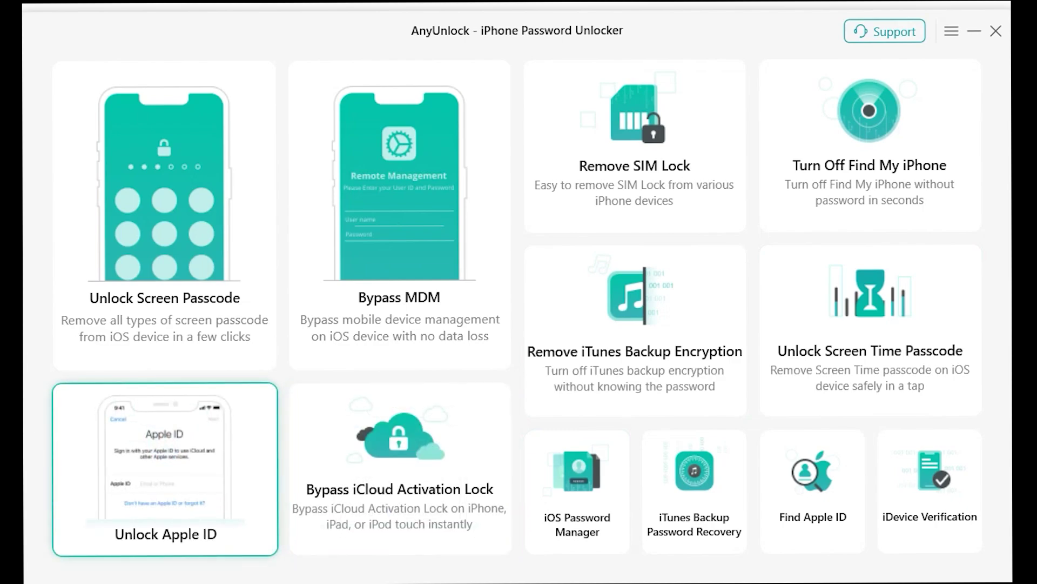
left_click(164, 468)
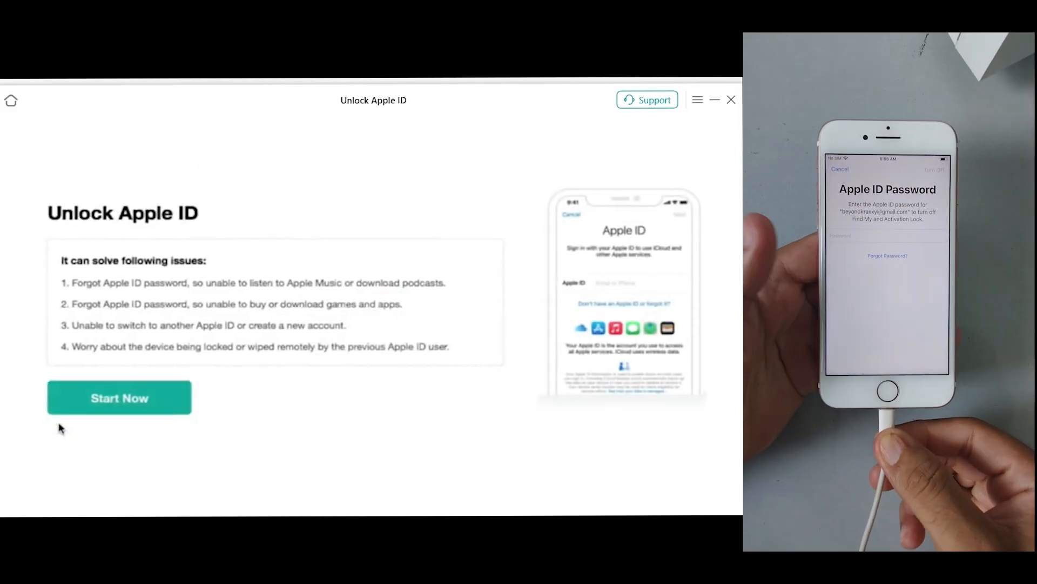
left_click(119, 398)
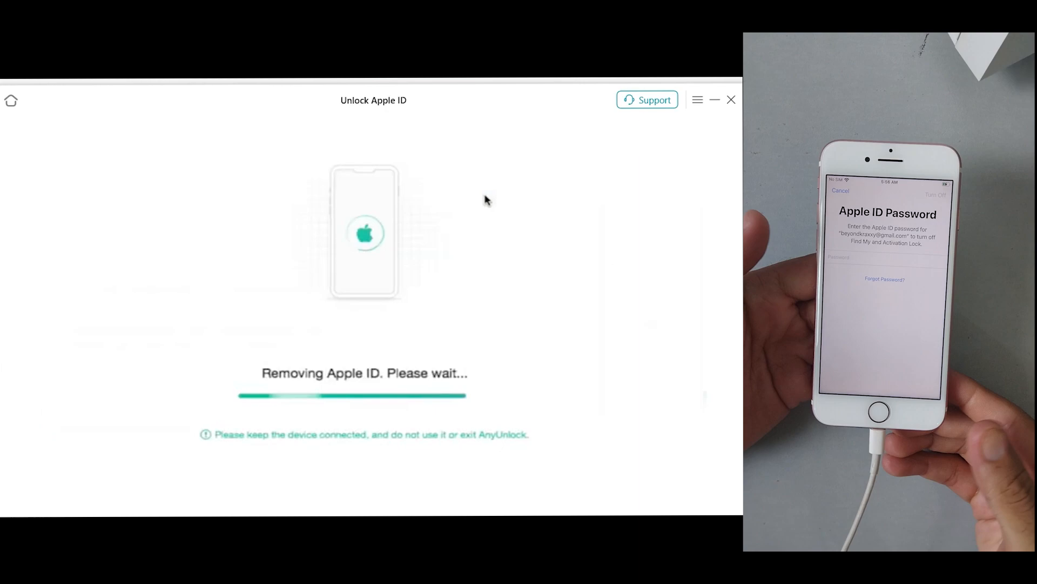